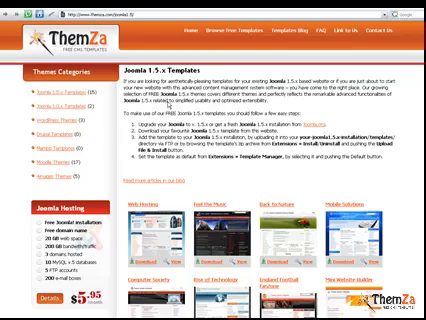
scroll(down, 3)
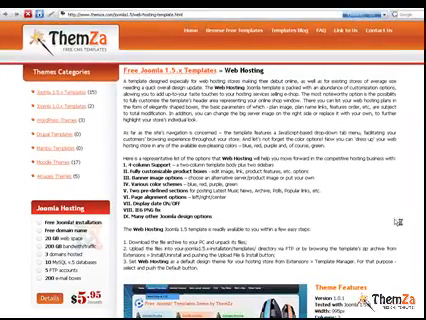
scroll(down, 3)
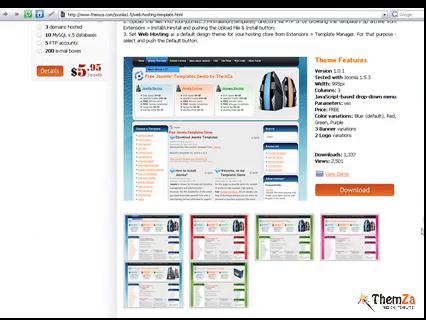